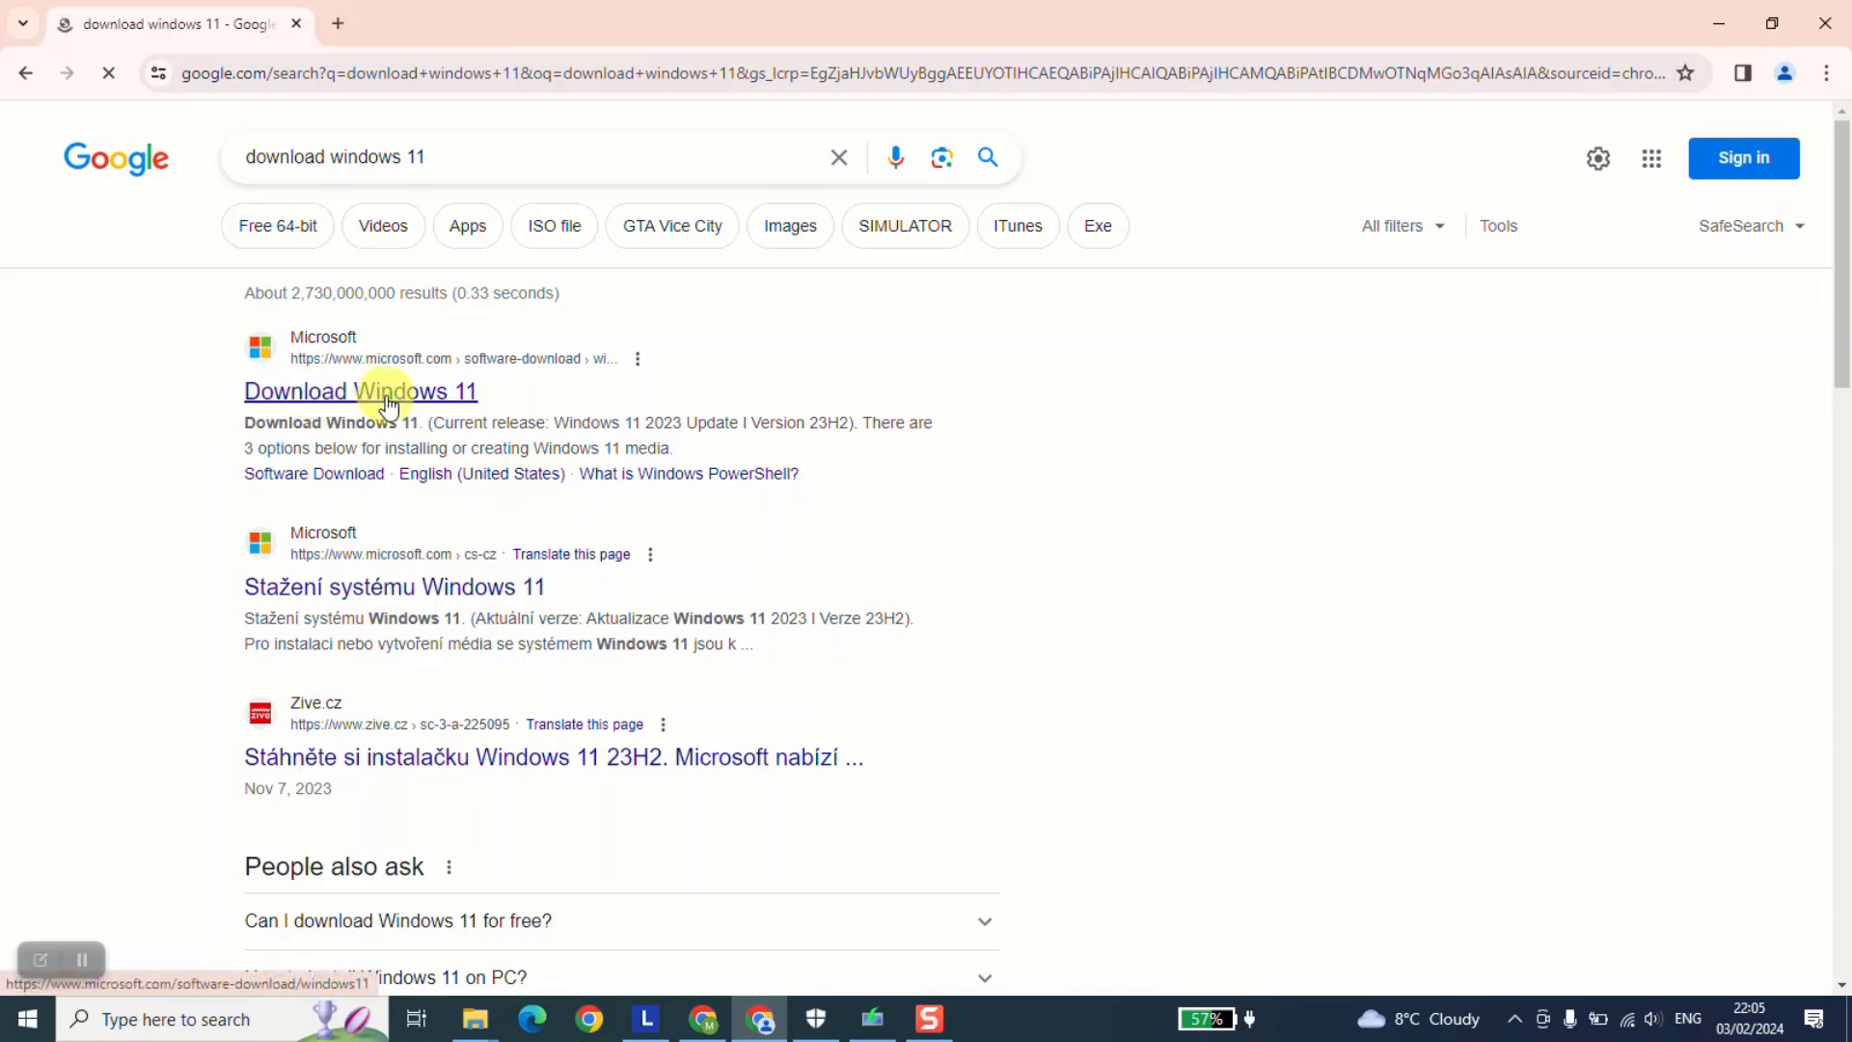
# - Open Microsoft's 'Download Windows 11' page from the Google search results
pyautogui.click(360, 390)
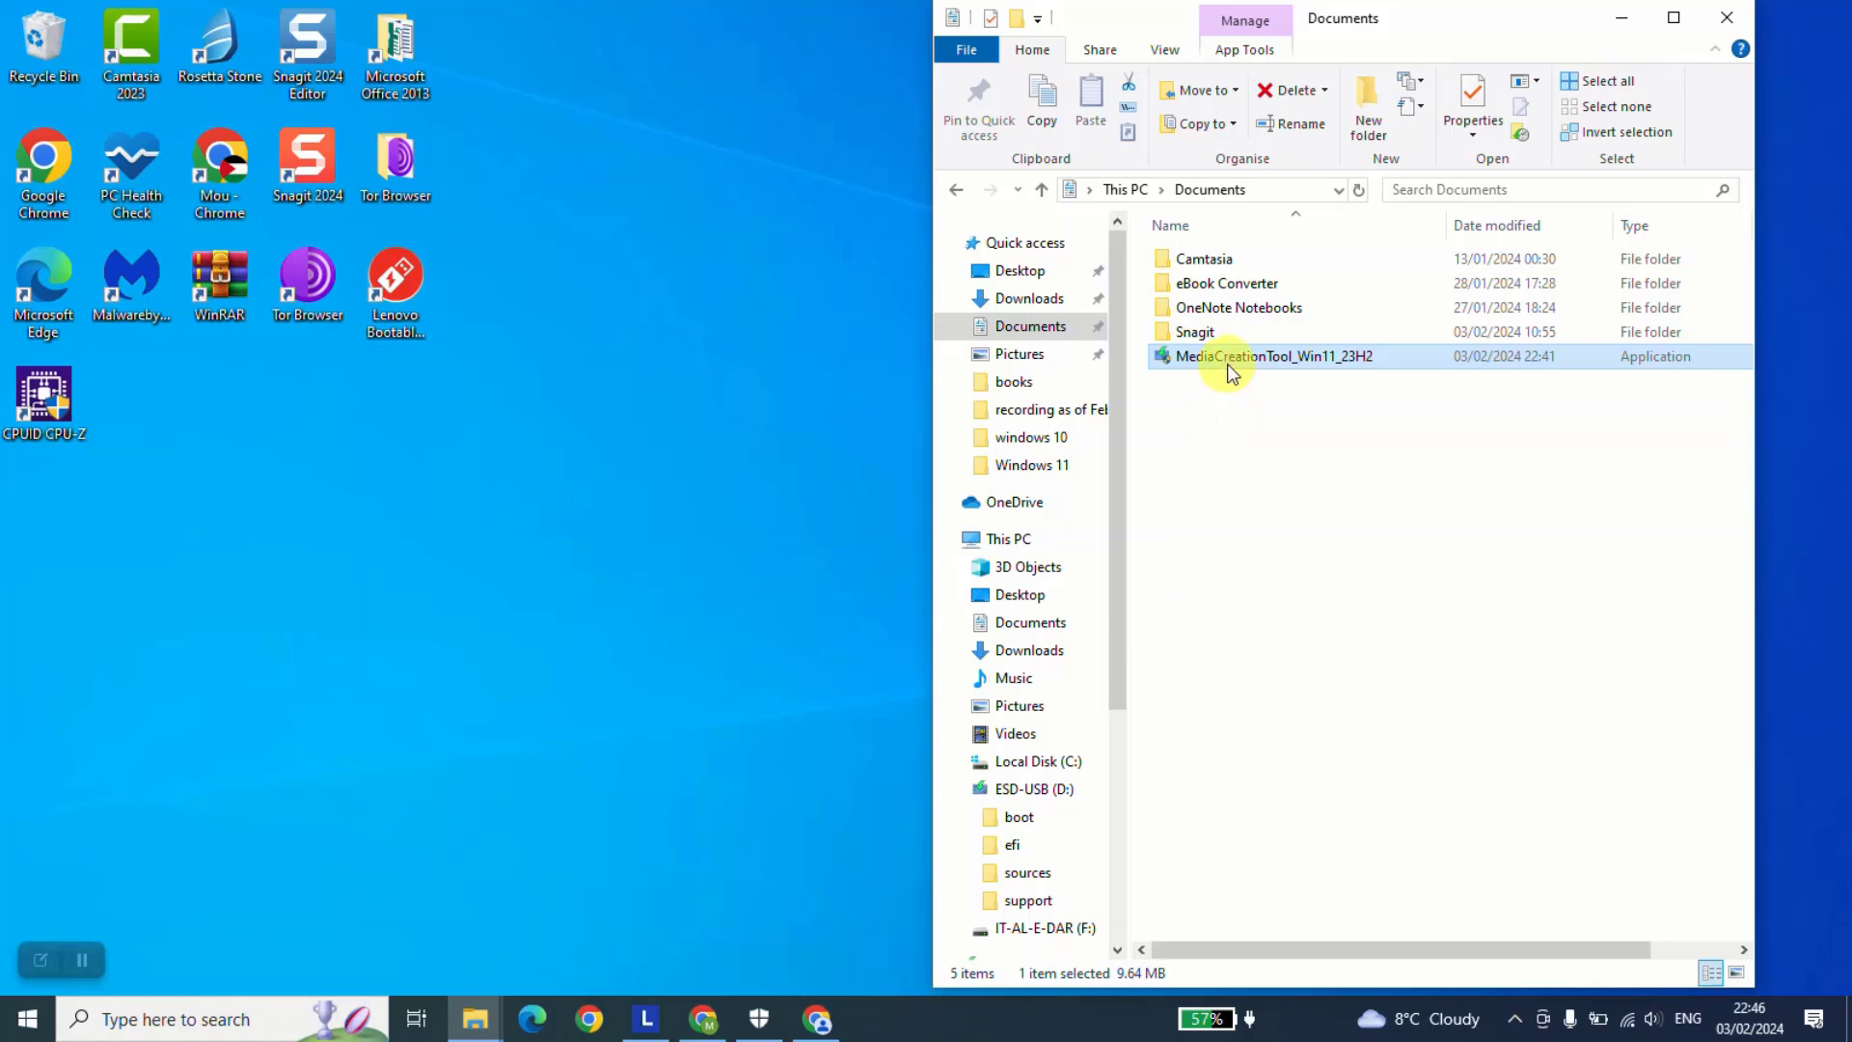
pyautogui.doubleClick(1273, 356)
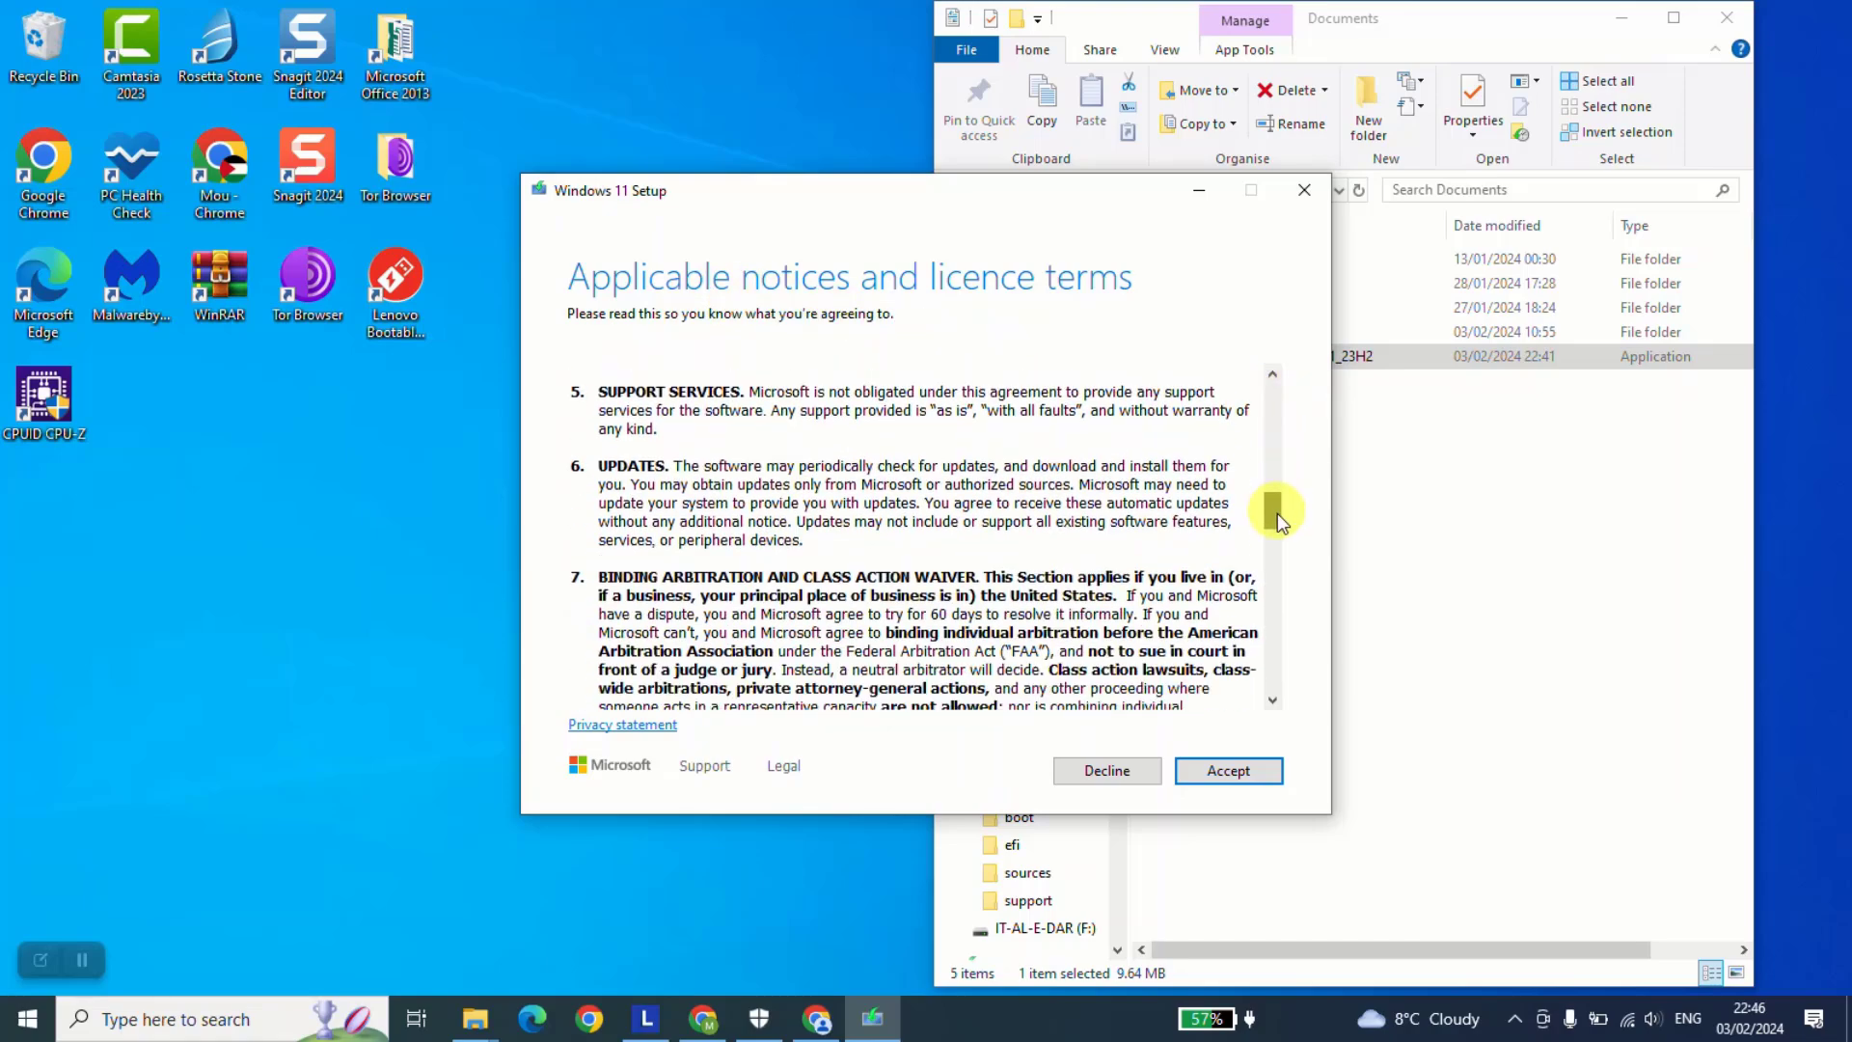
# - Scroll through the Microsoft licence terms and accept them
pyautogui.scroll(-3)
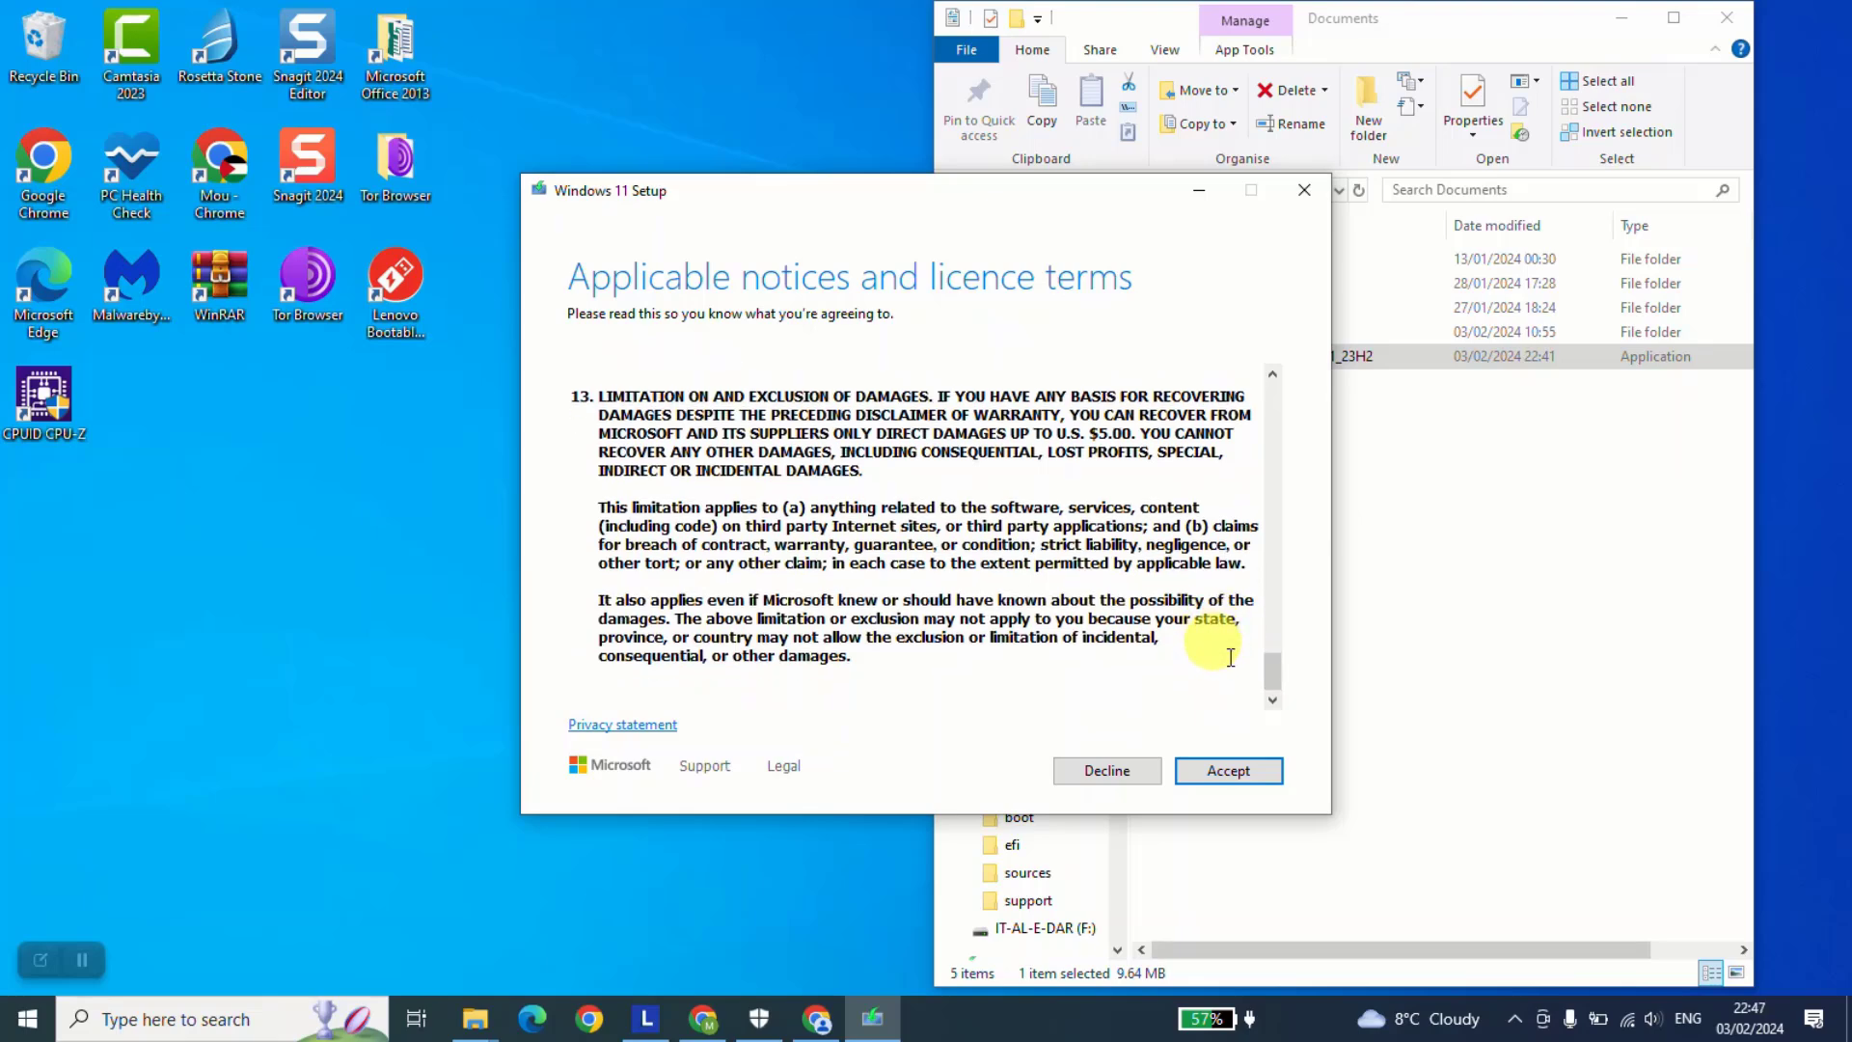
pyautogui.click(1227, 770)
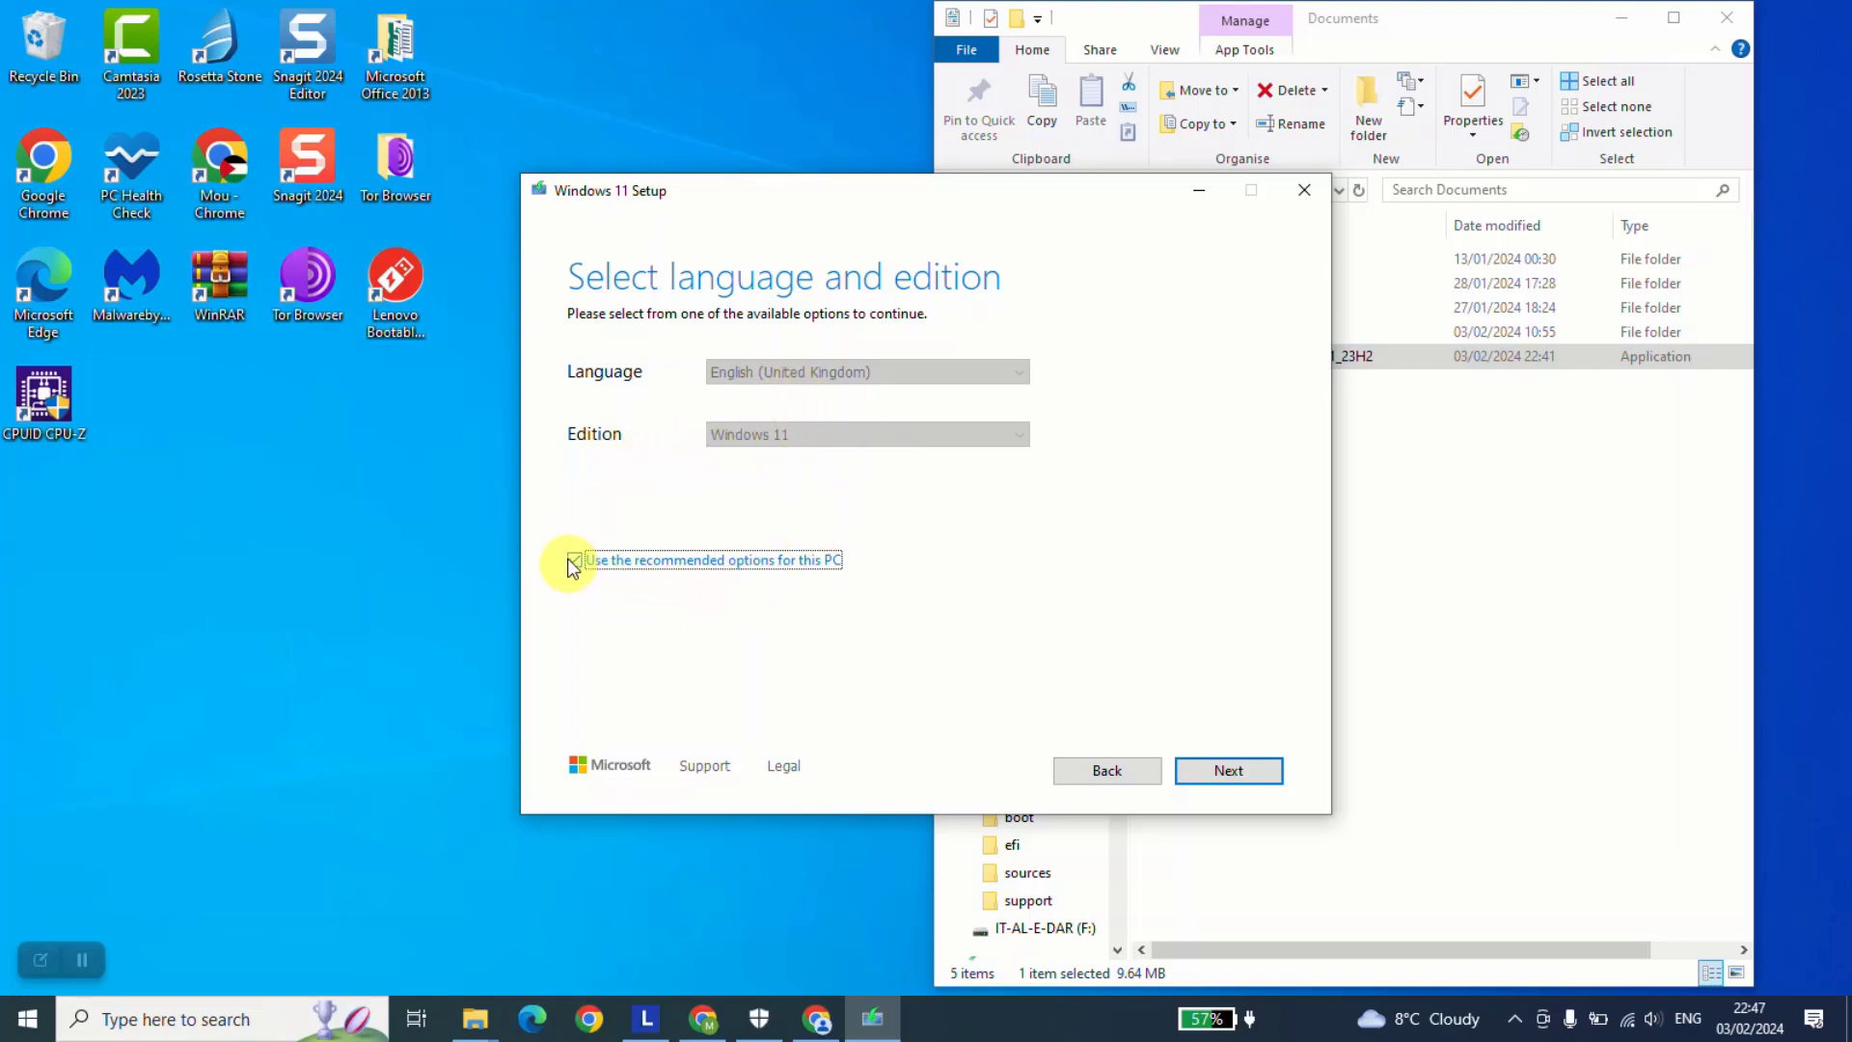
# - Keep the recommended English (United Kingdom) Windows 11 language and edition
pyautogui.click(1227, 769)
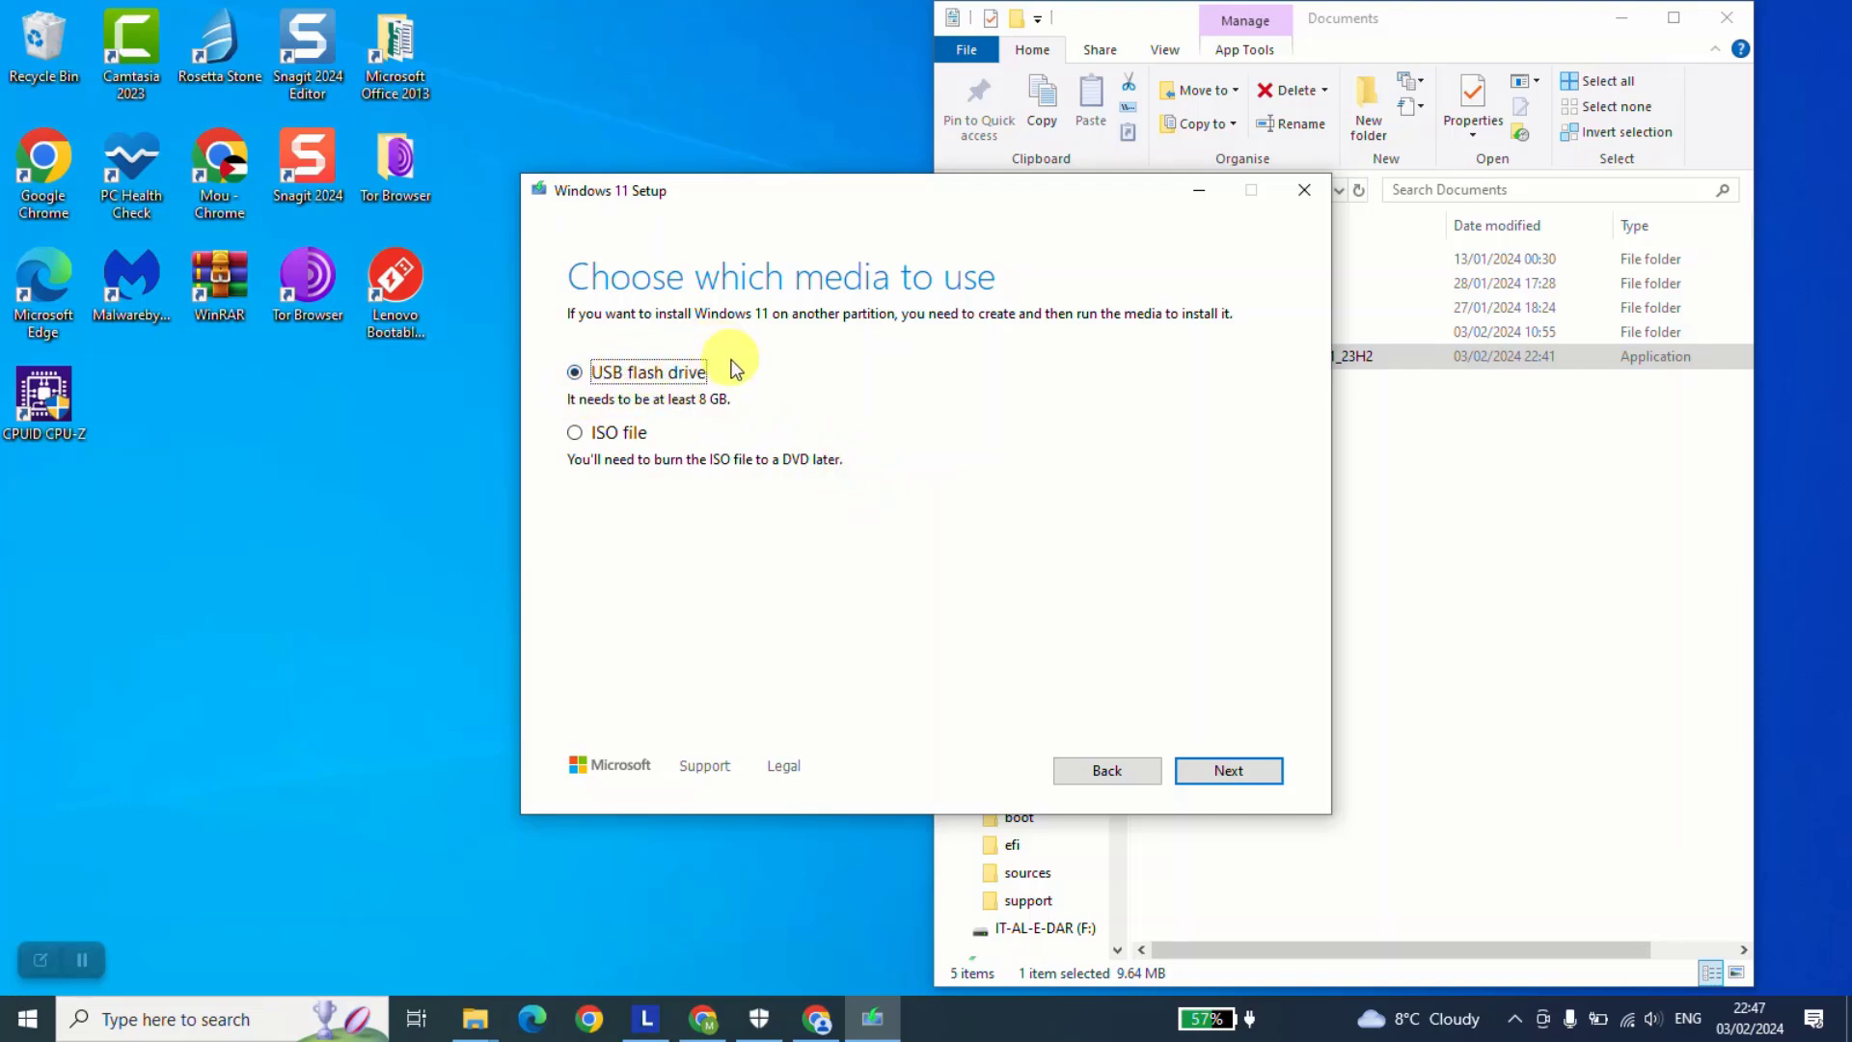
# - Pick USB flash drive as the installation media type instead of an ISO file
pyautogui.click(1227, 770)
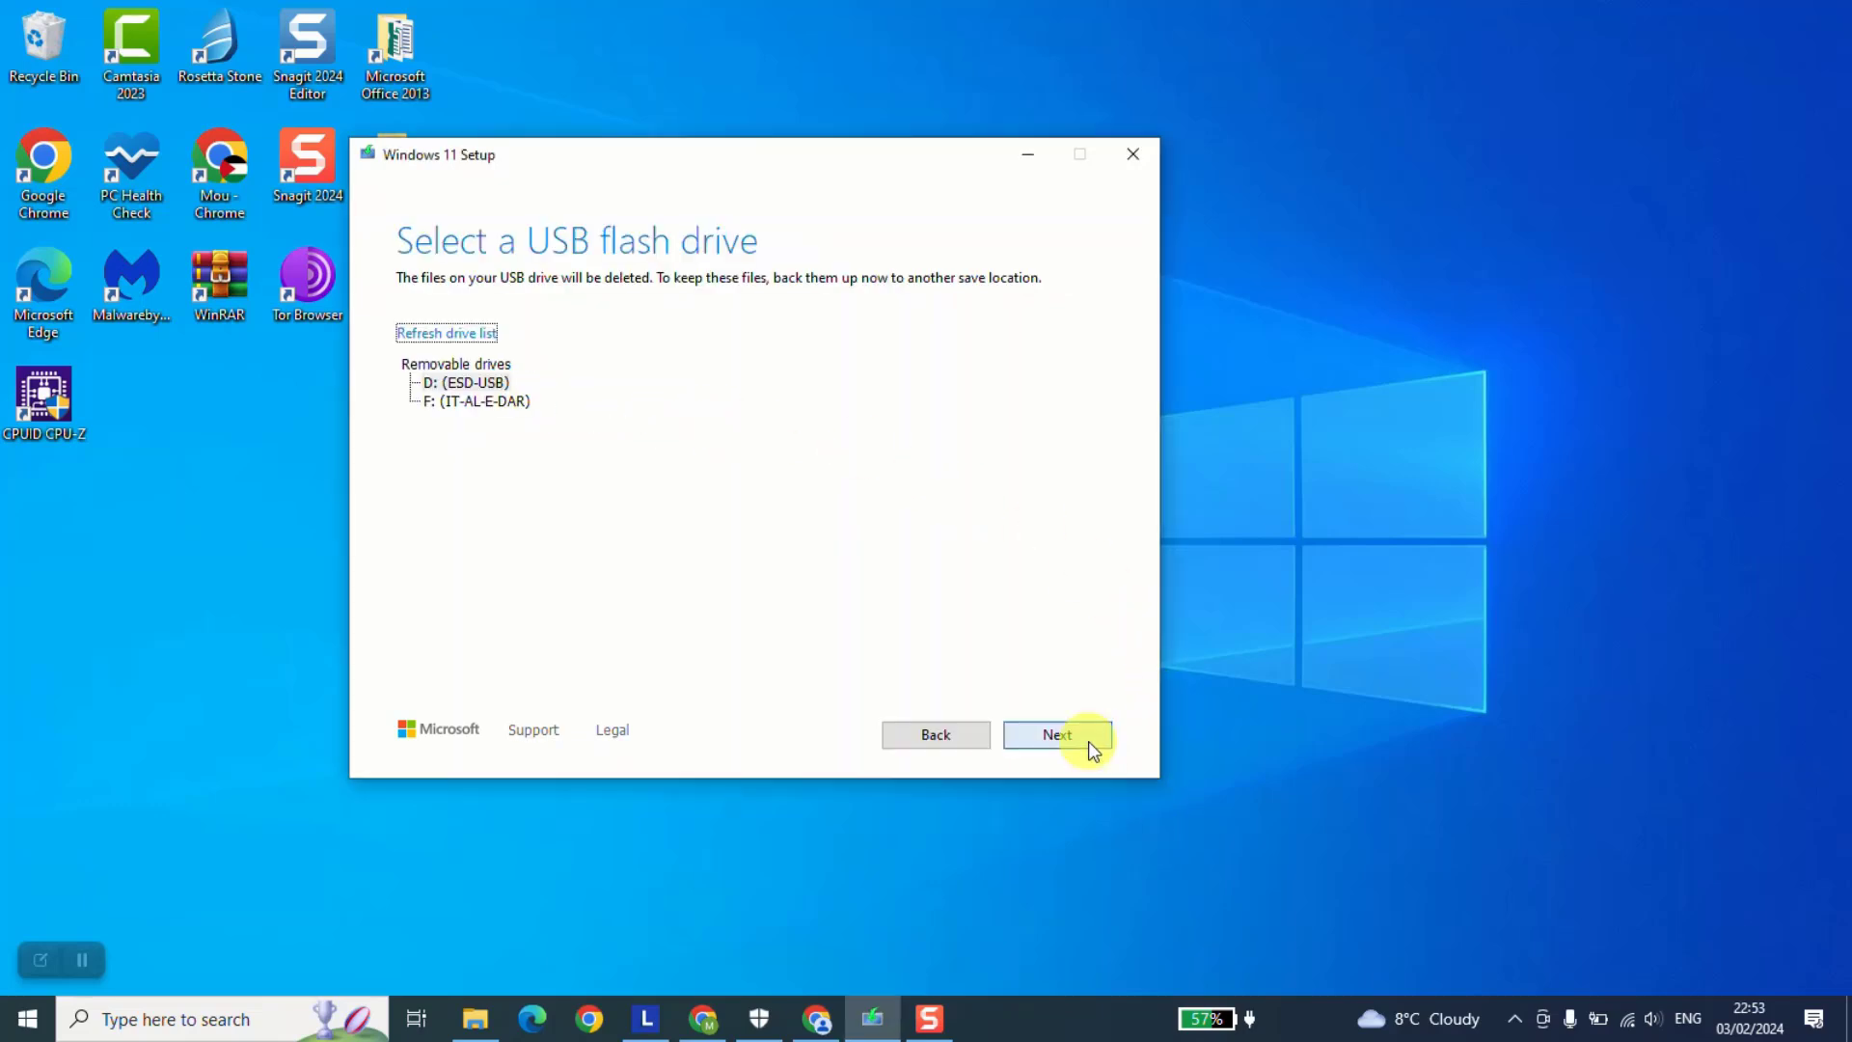
# - Confirm the listed removable USB drive to begin the Windows 11 download
pyautogui.click(1056, 733)
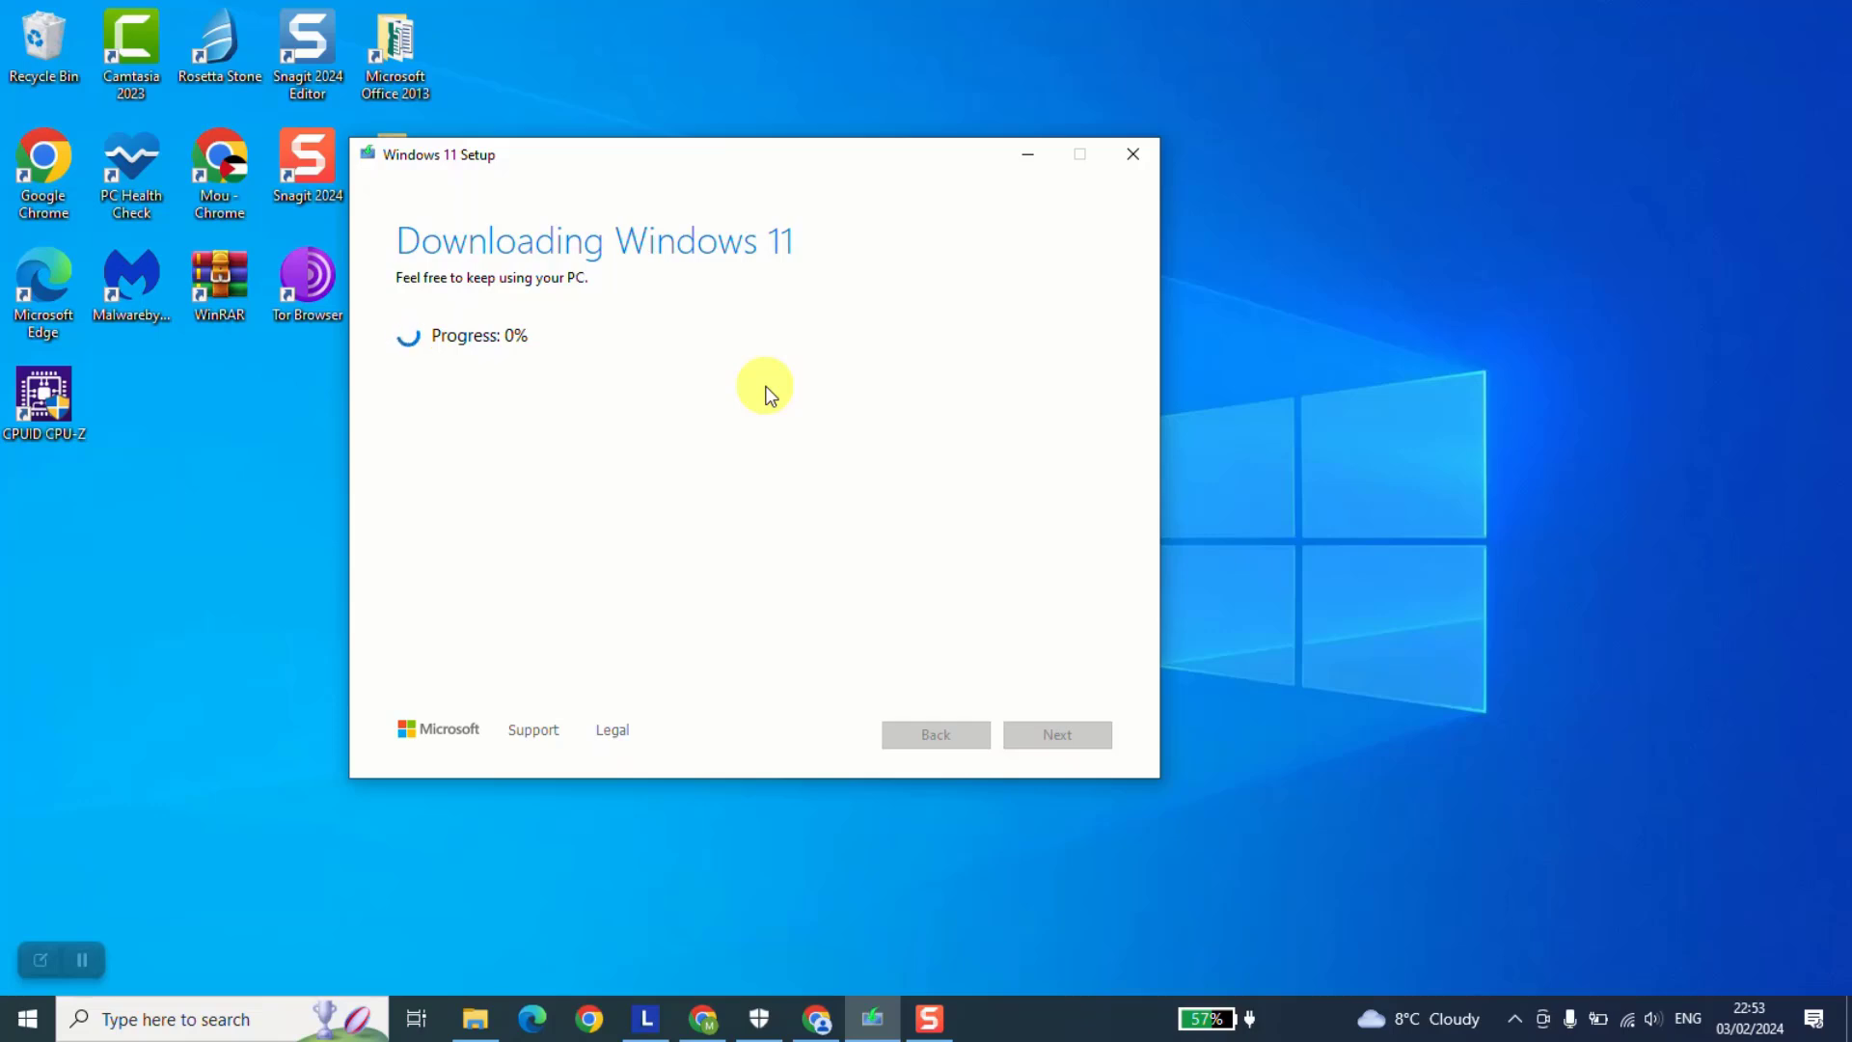
pyautogui.moveTo(1187, 626)
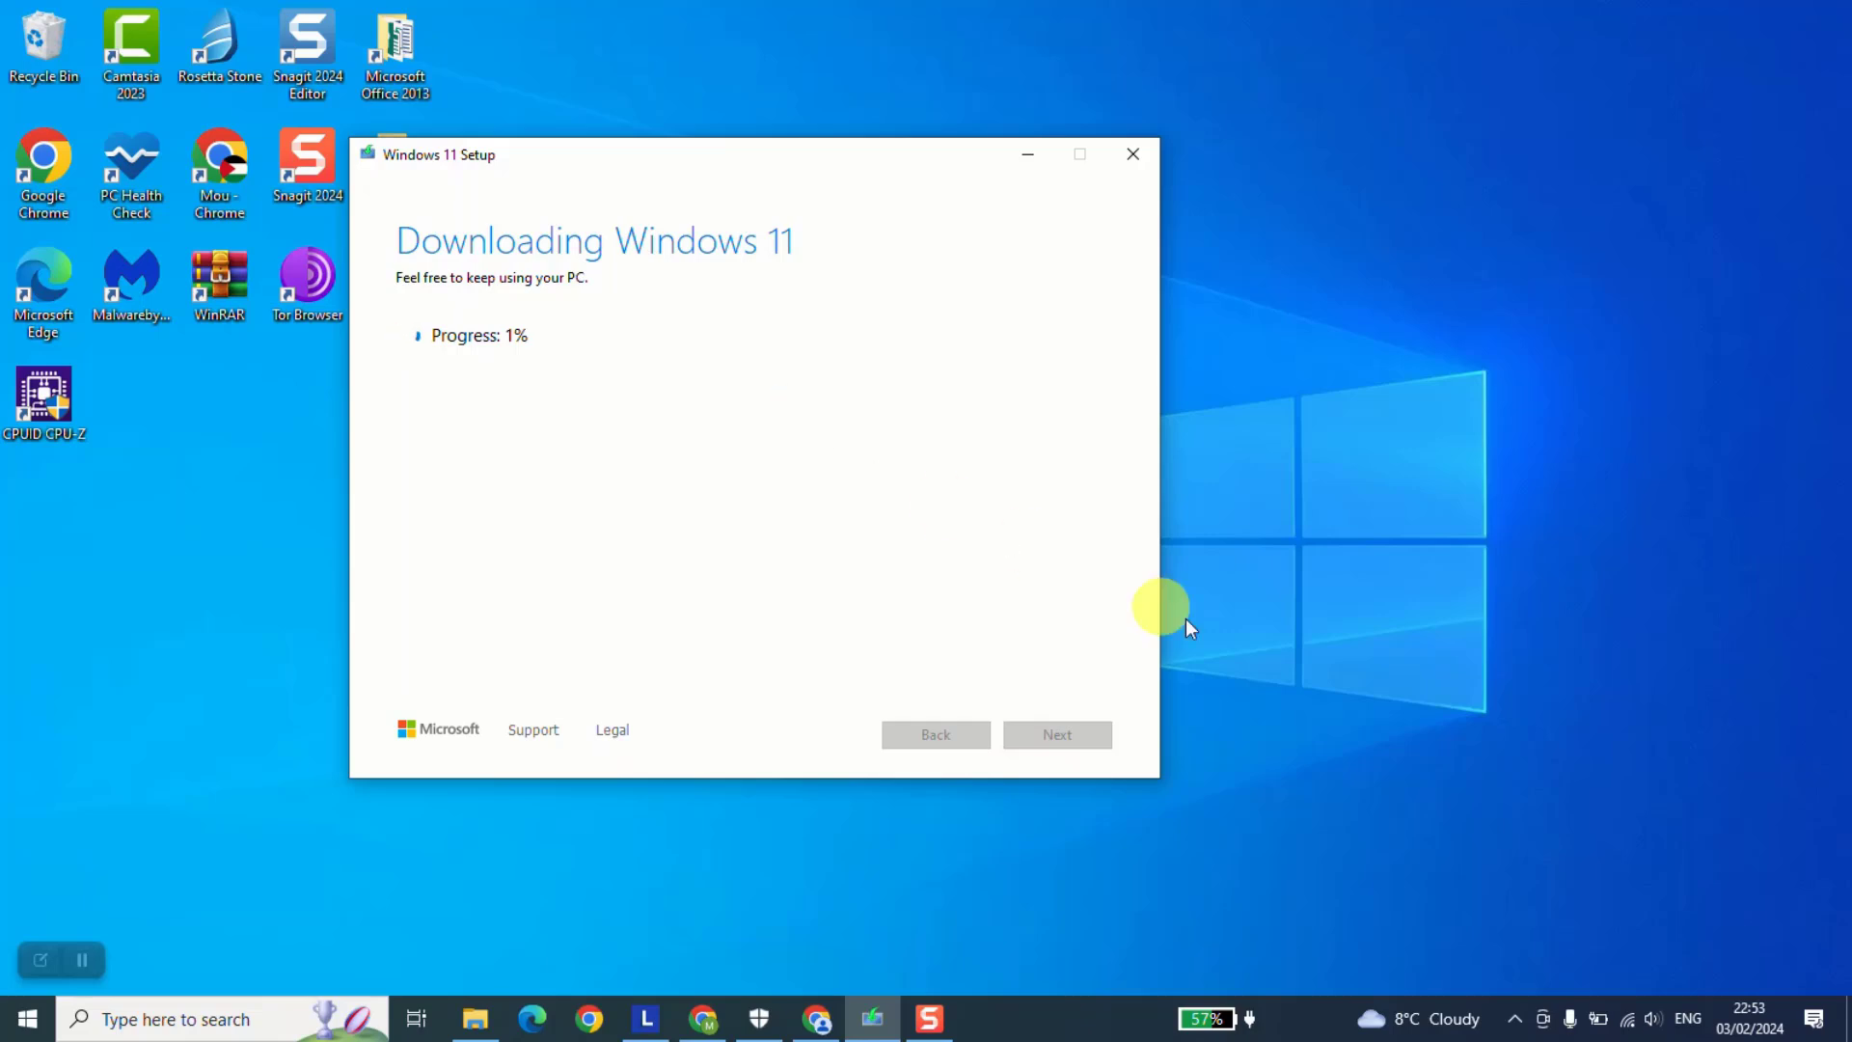
# - Wait for the Windows 11 download to progress until the setup window closes
pyautogui.click(1131, 153)
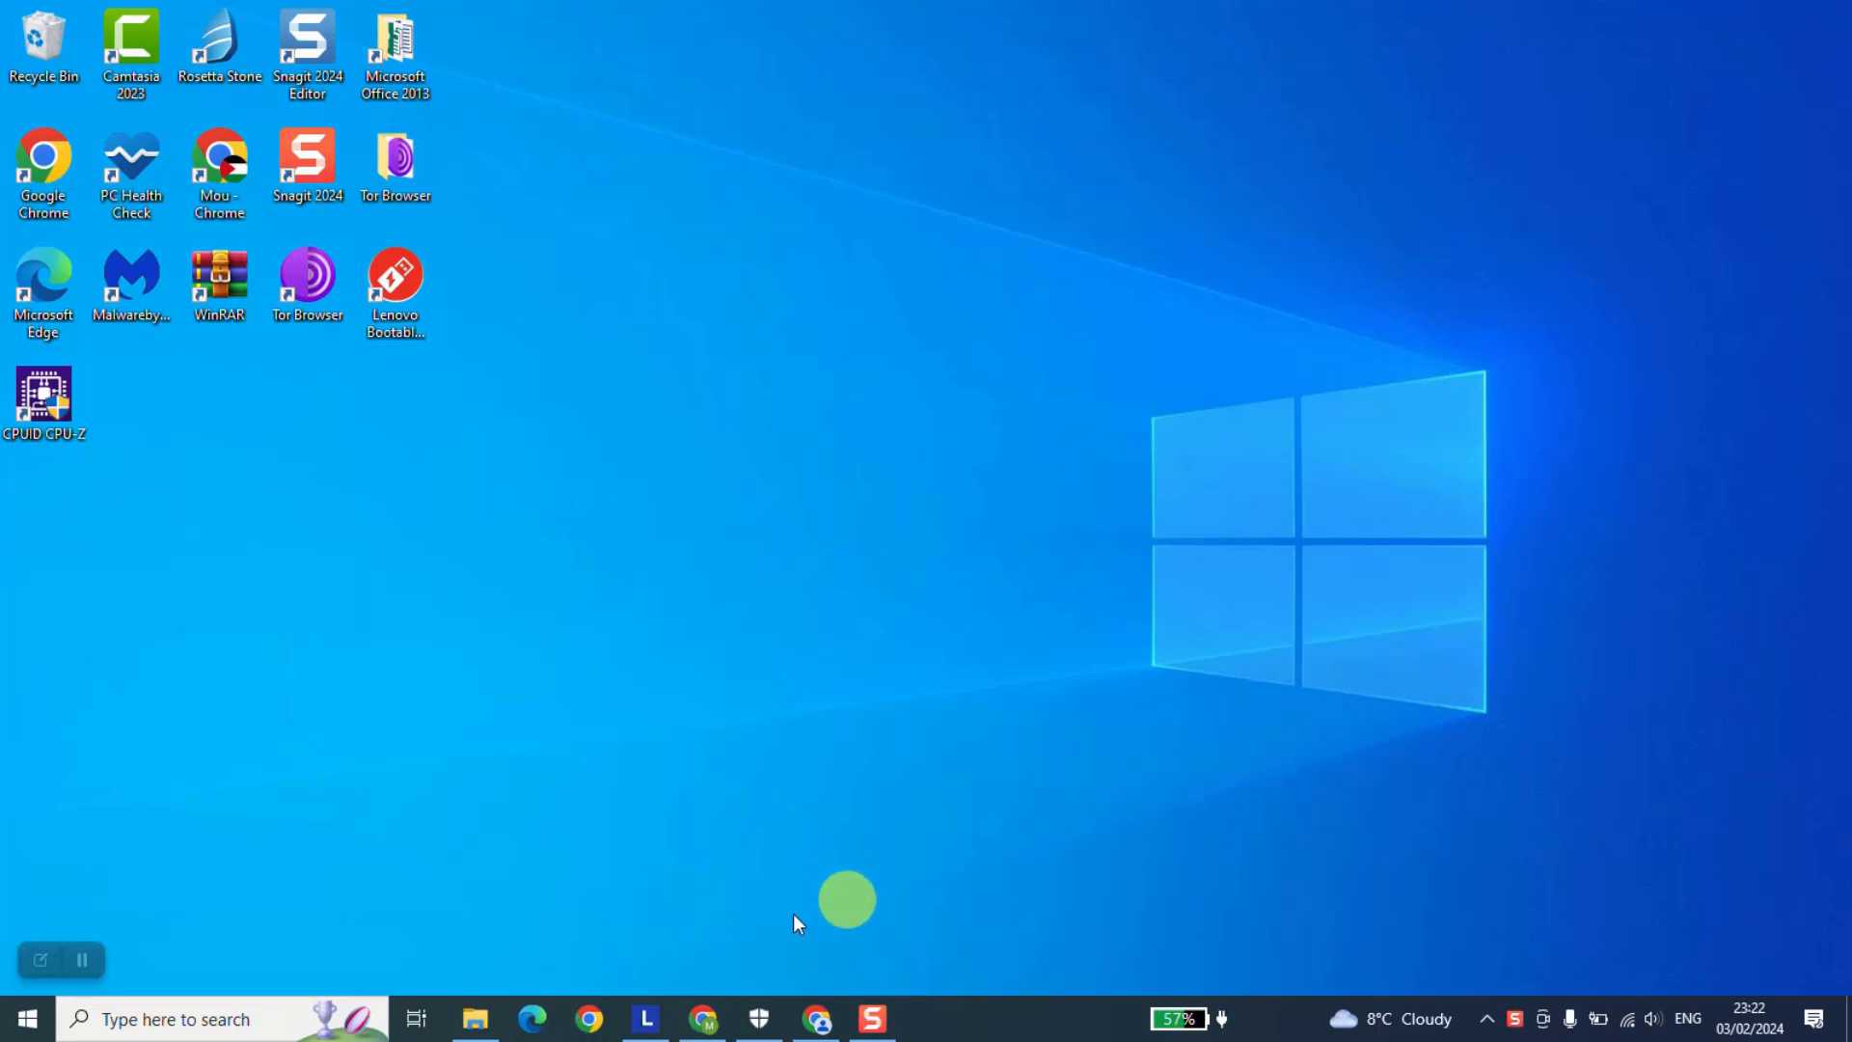